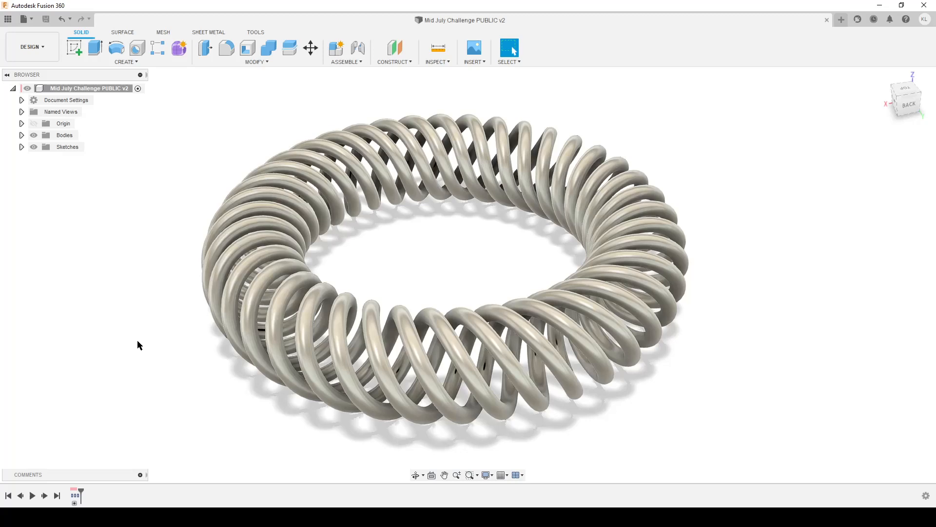
{"action": "mouse_move", "coordinate": [184, 367]}
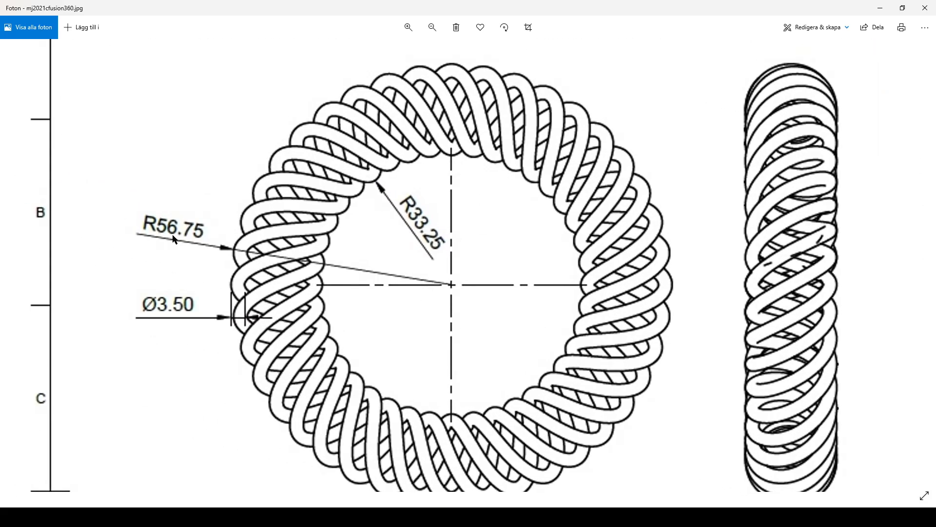
{"action": "mouse_move", "coordinate": [228, 274]}
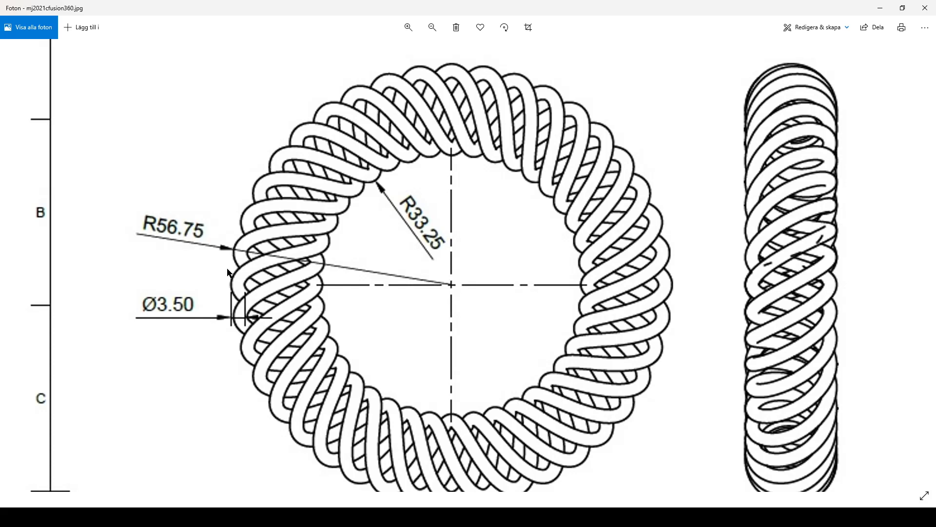
{"action": "mouse_move", "coordinate": [397, 208]}
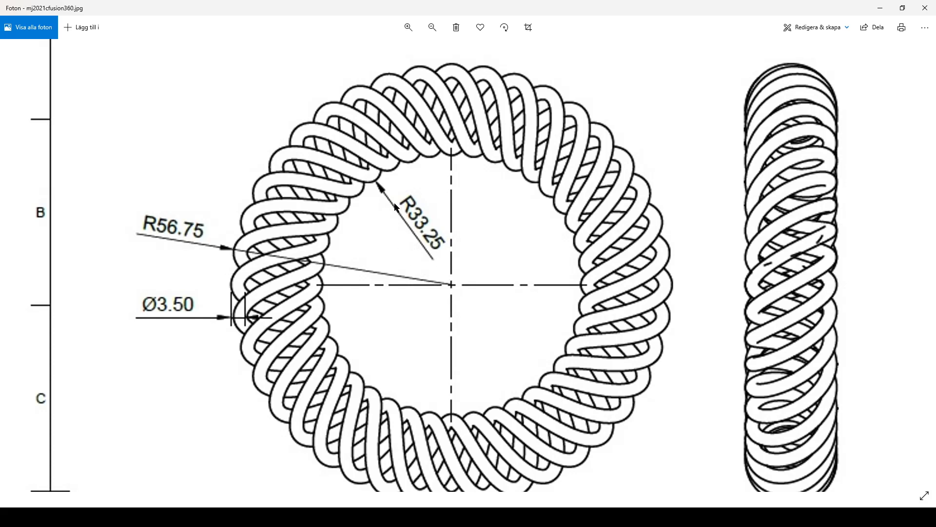
{"action": "mouse_move", "coordinate": [217, 307]}
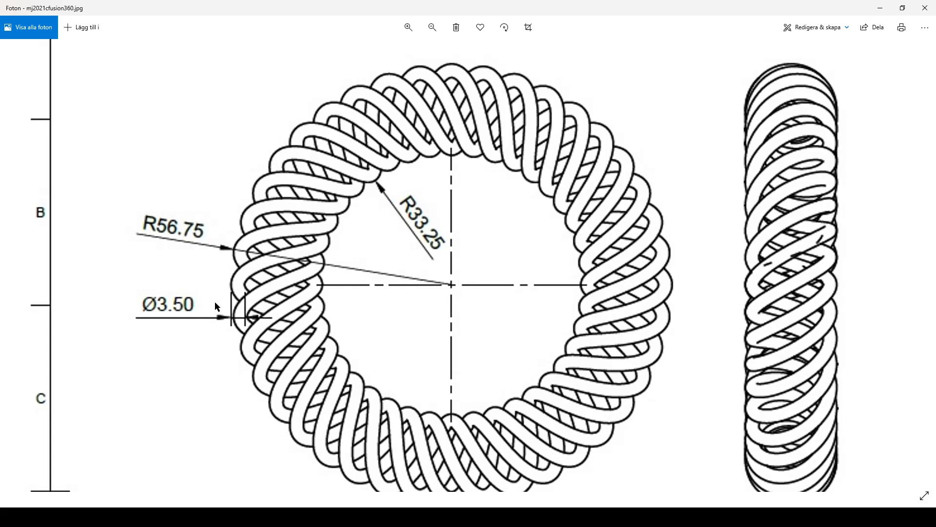
{"action": "mouse_move", "coordinate": [306, 286]}
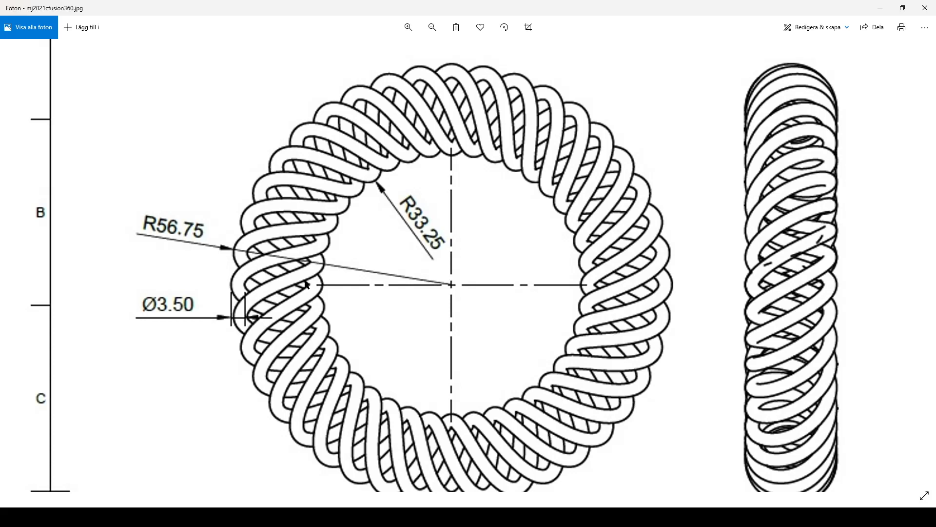
{"action": "mouse_move", "coordinate": [328, 343]}
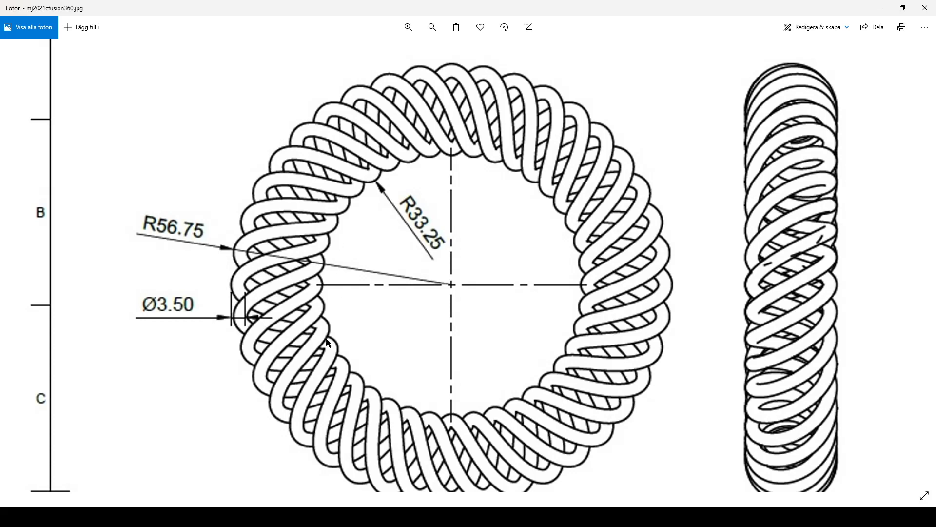
{"action": "mouse_move", "coordinate": [342, 258]}
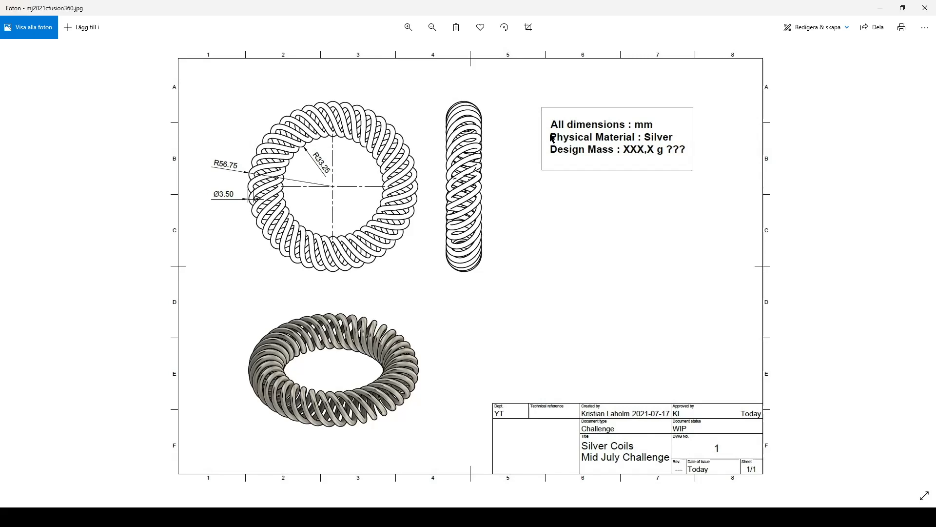
{"action": "mouse_move", "coordinate": [627, 139]}
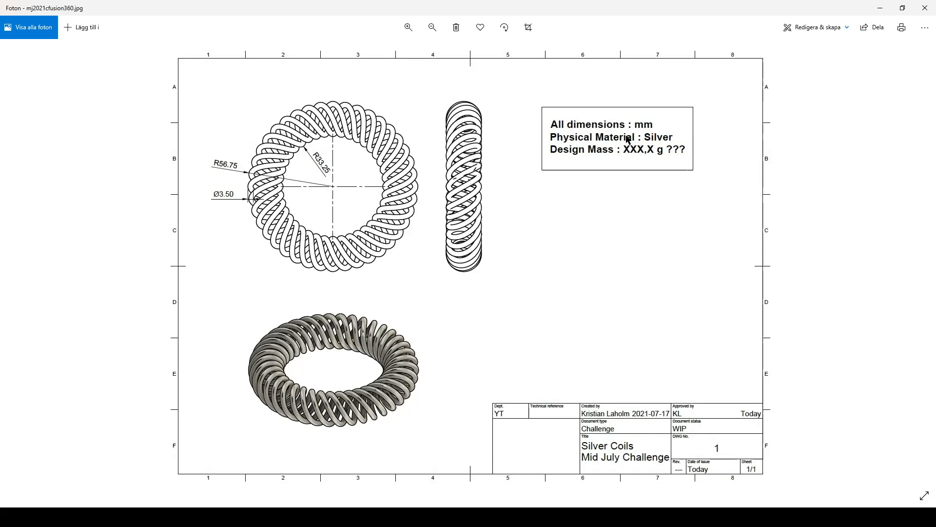
{"action": "mouse_move", "coordinate": [555, 242]}
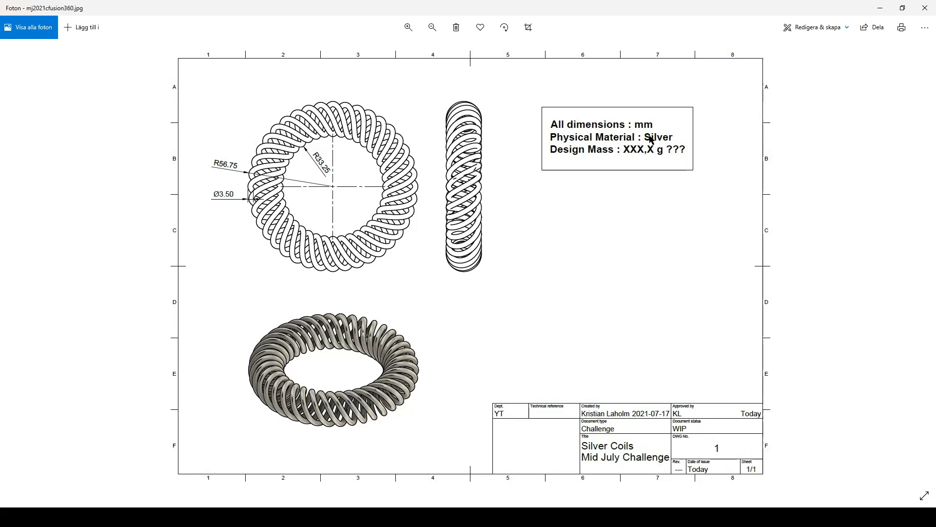
{"action": "mouse_move", "coordinate": [663, 161]}
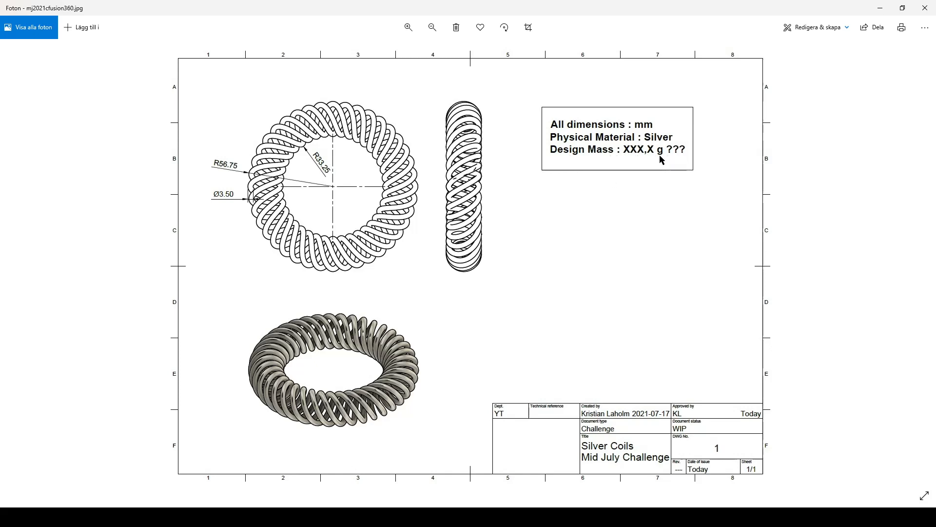
{"action": "mouse_move", "coordinate": [633, 166]}
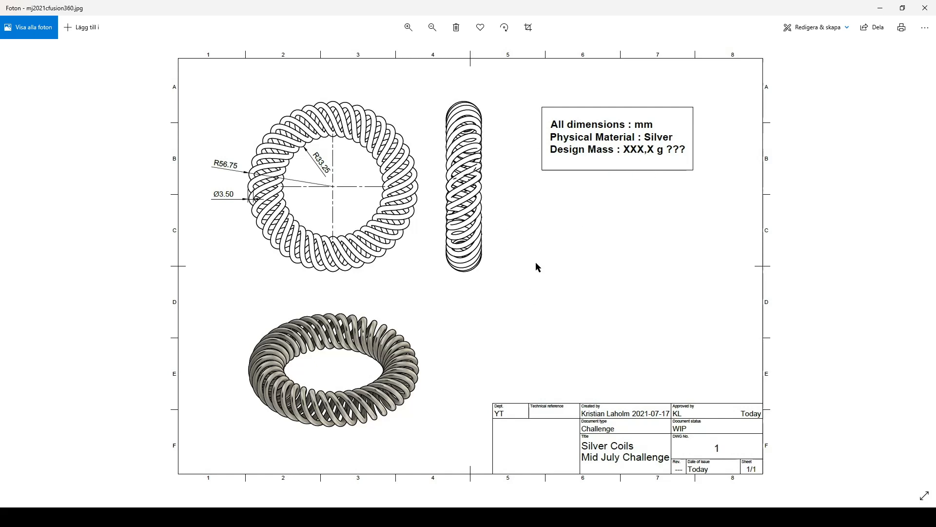
{"action": "mouse_move", "coordinate": [522, 273]}
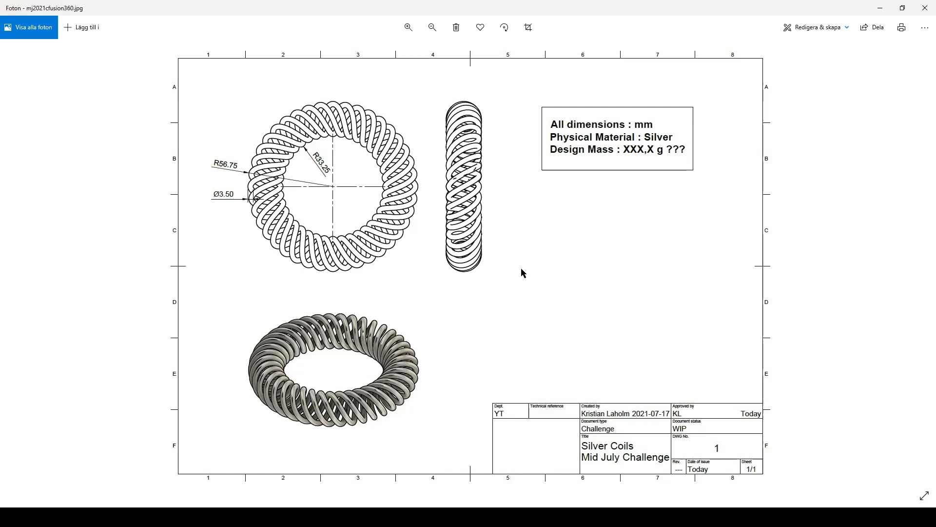
{"action": "mouse_move", "coordinate": [256, 281]}
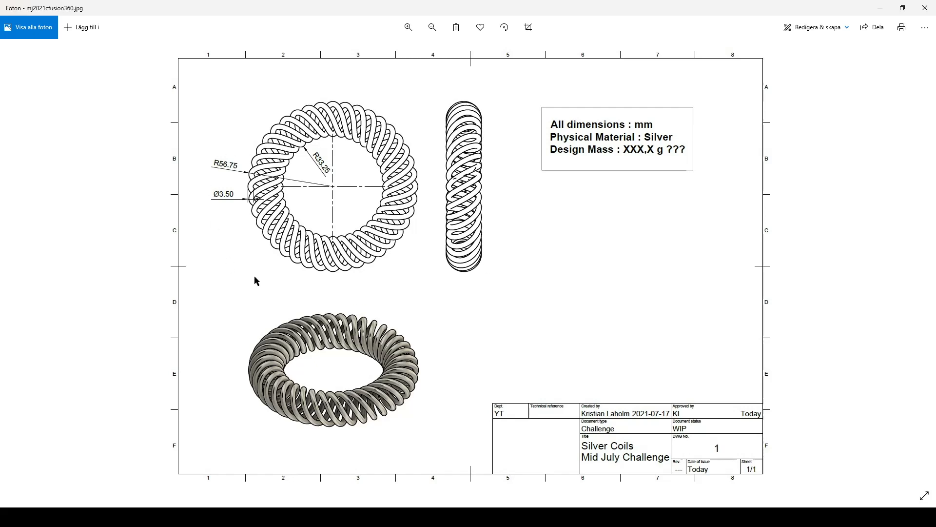
{"action": "mouse_move", "coordinate": [322, 152]}
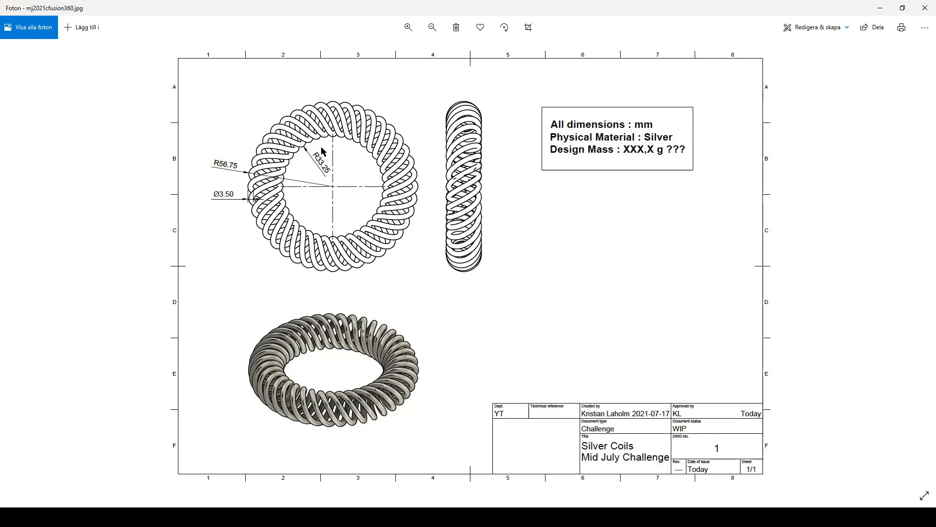
{"action": "mouse_move", "coordinate": [460, 273]}
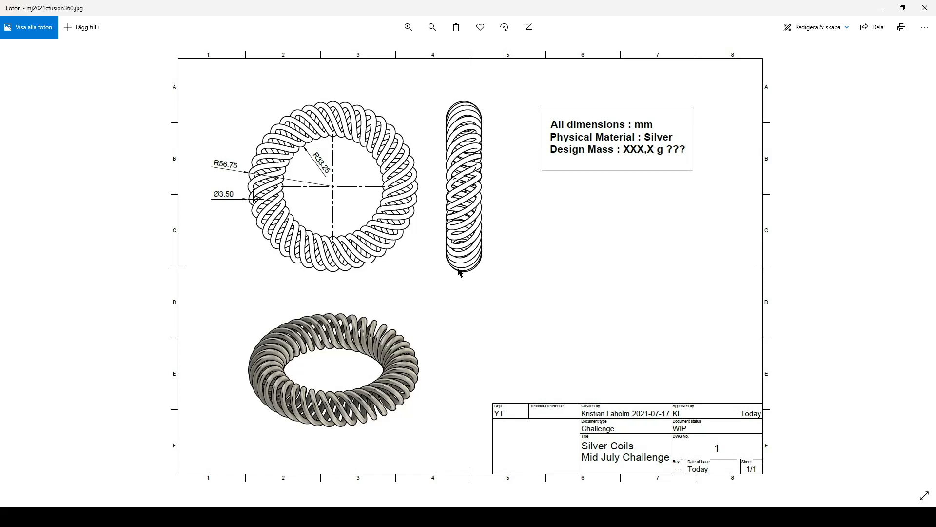
{"action": "mouse_move", "coordinate": [355, 258]}
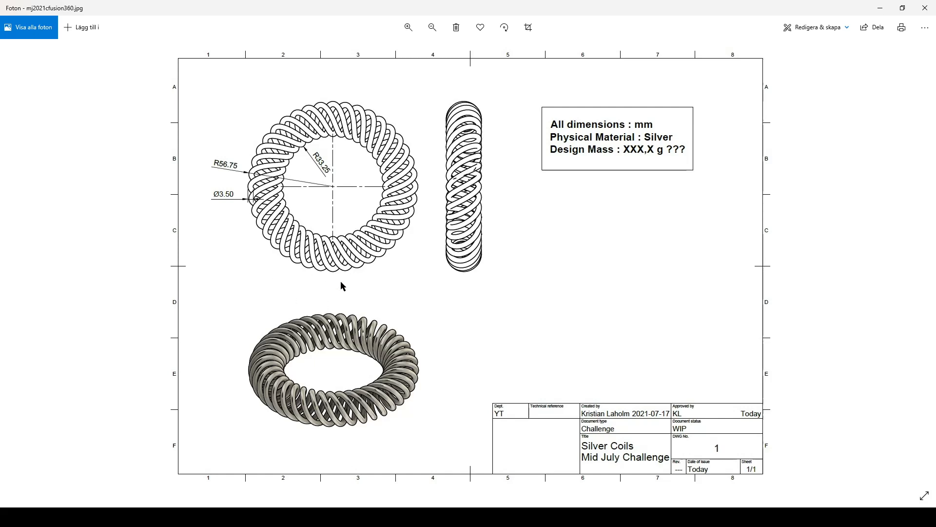
{"action": "mouse_move", "coordinate": [570, 341]}
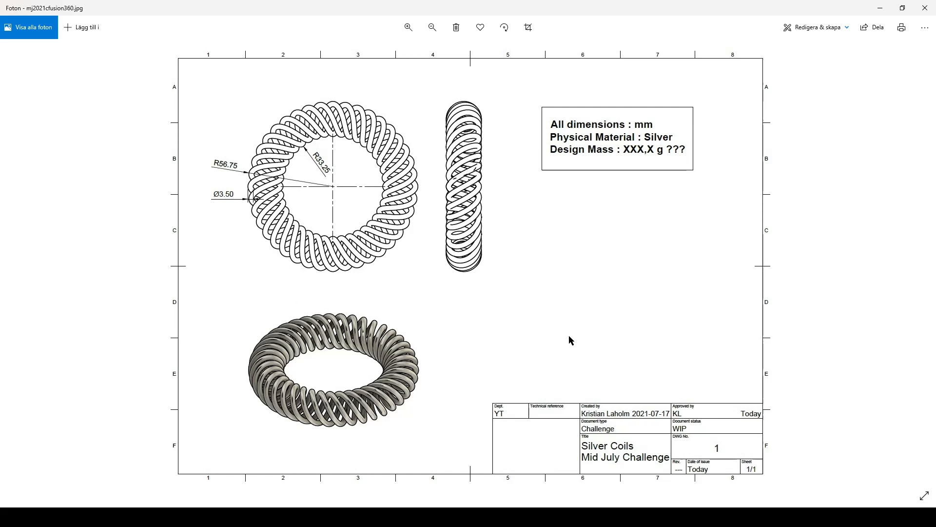
{"action": "mouse_move", "coordinate": [488, 313]}
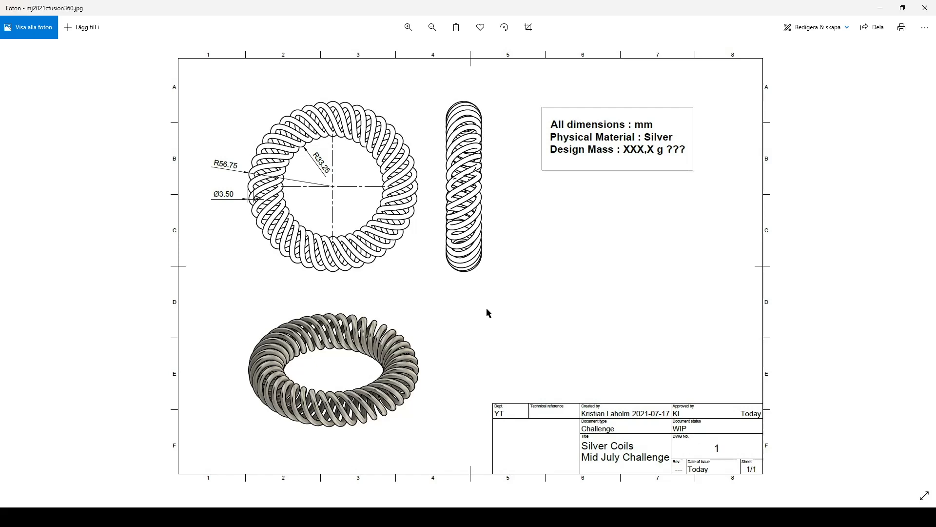